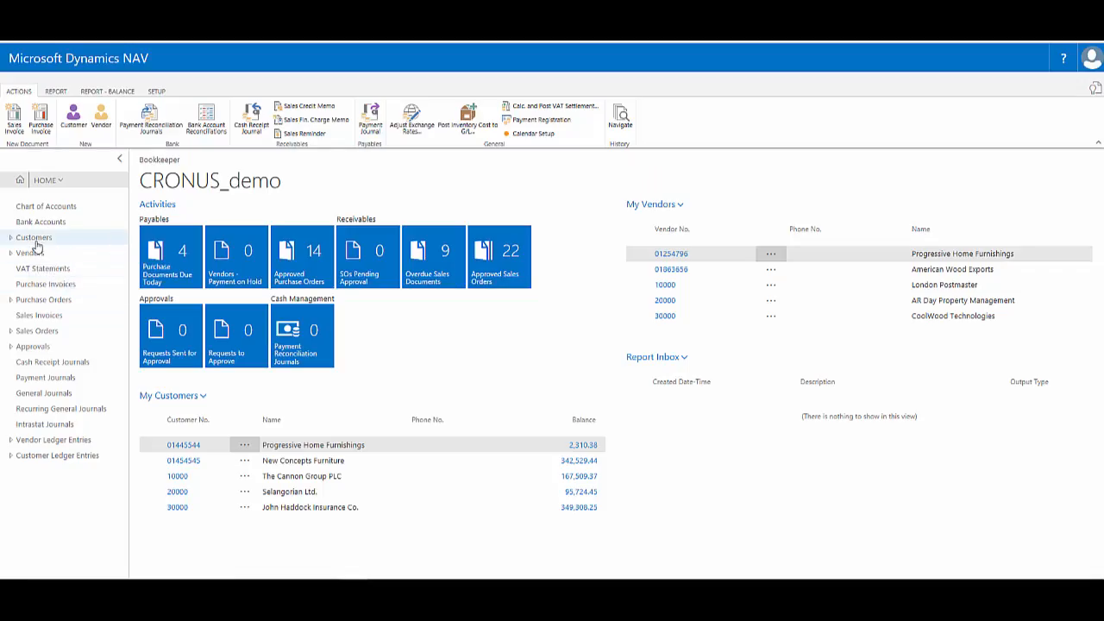
Open the Customers list from the Home page navigation pane.
left_click(33, 238)
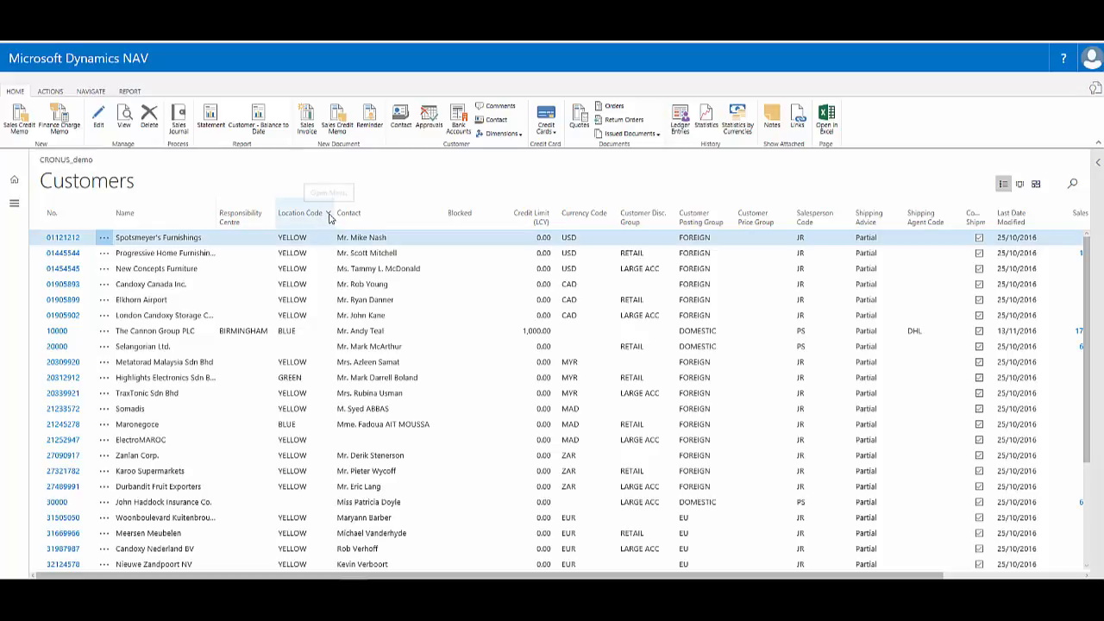
Hide the Location Code column using its column header menu.
left_click(327, 216)
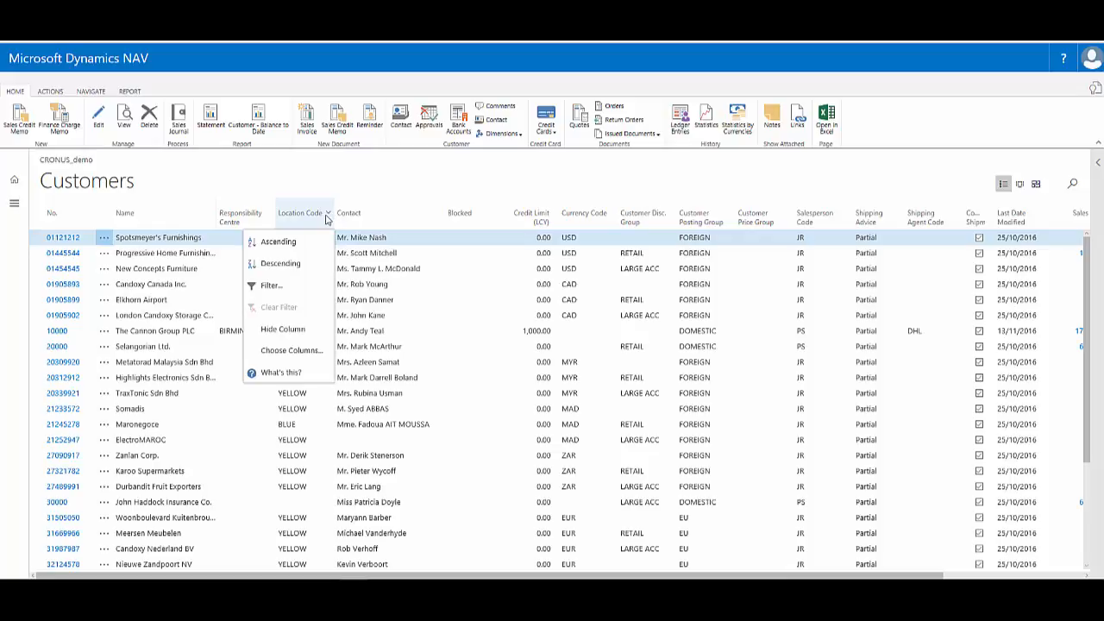
left_click(282, 329)
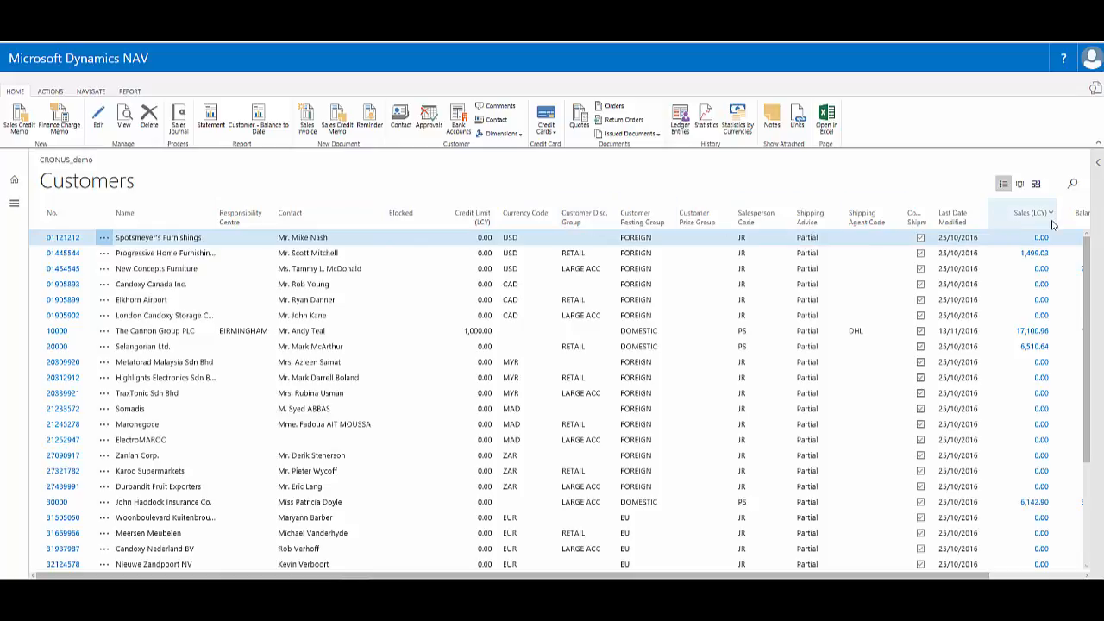
mouse_move(527, 213)
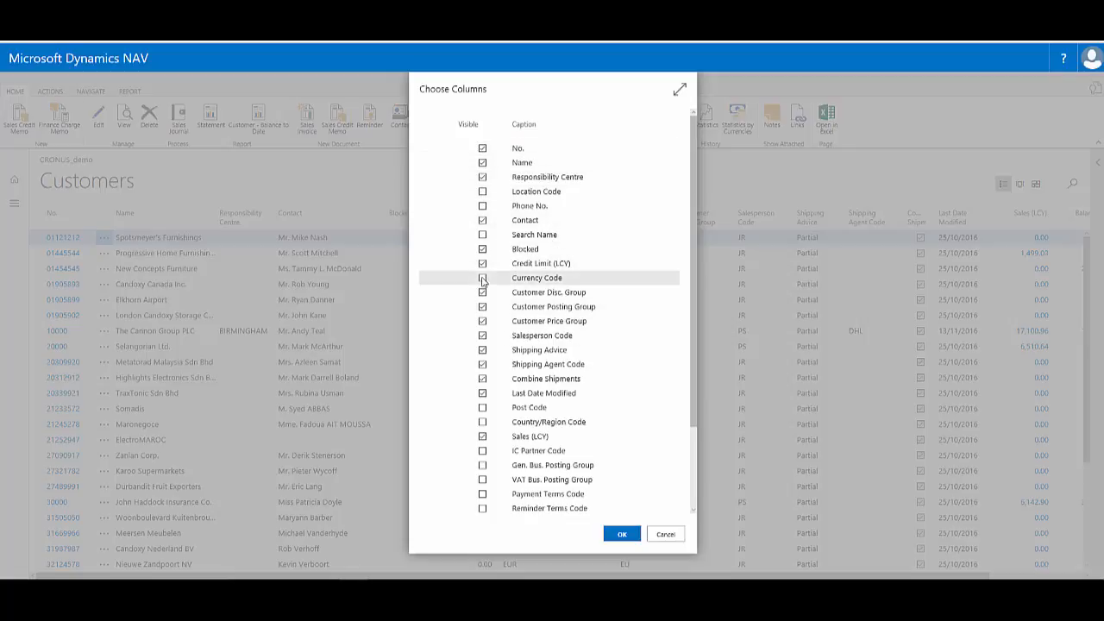
mouse_move(483, 335)
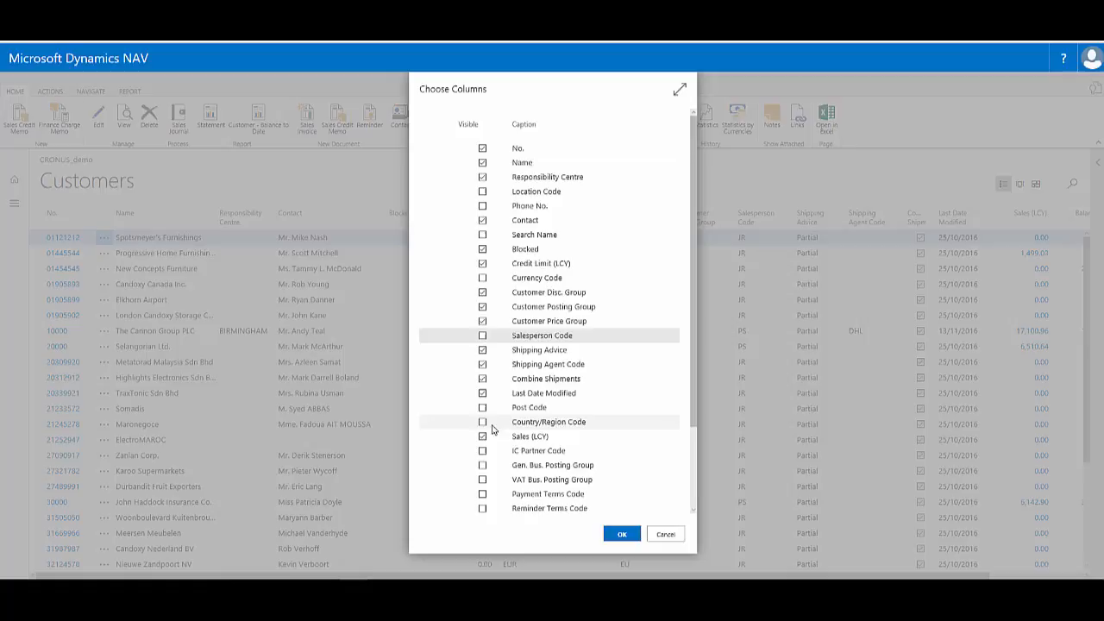
Tick Country/Region Code in Choose Columns and confirm the column changes with OK.
left_click(483, 422)
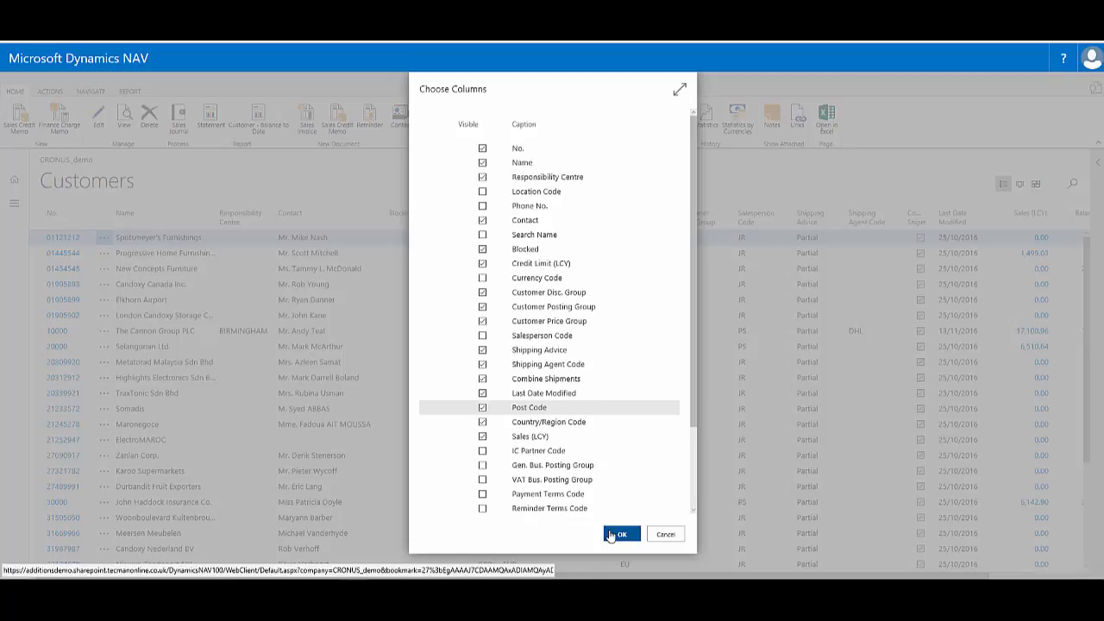
left_click(622, 534)
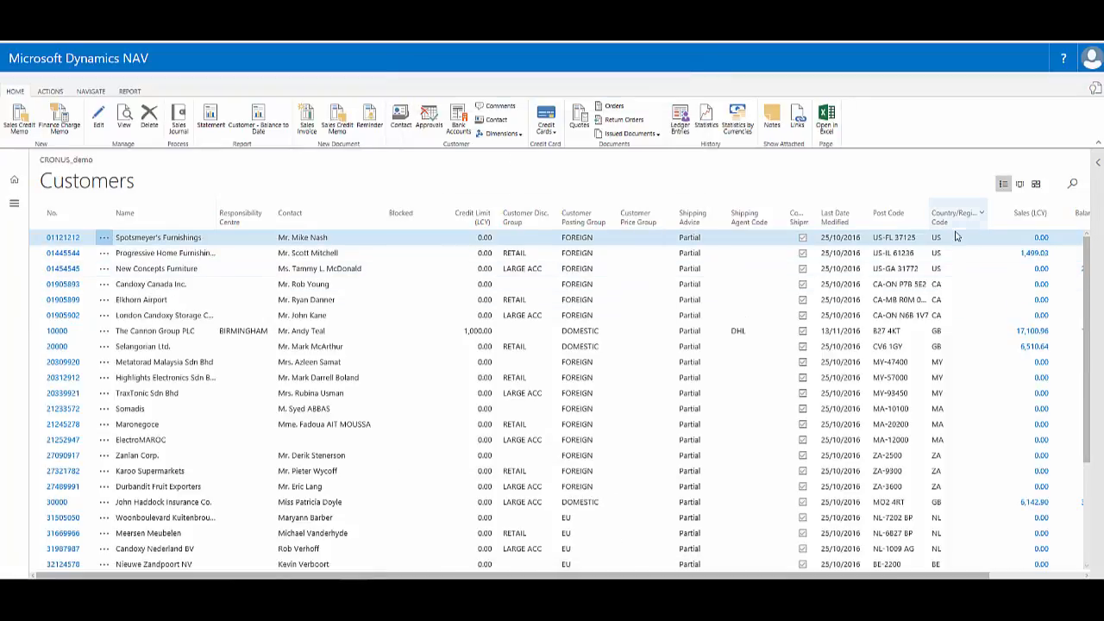
left_click(365, 253)
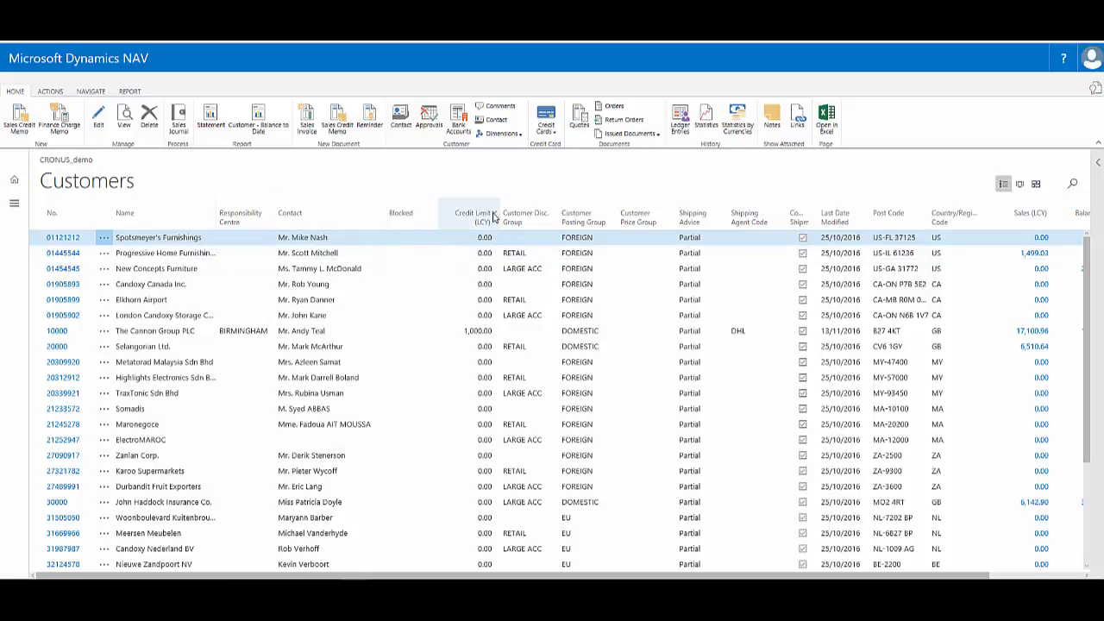
left_click(490, 213)
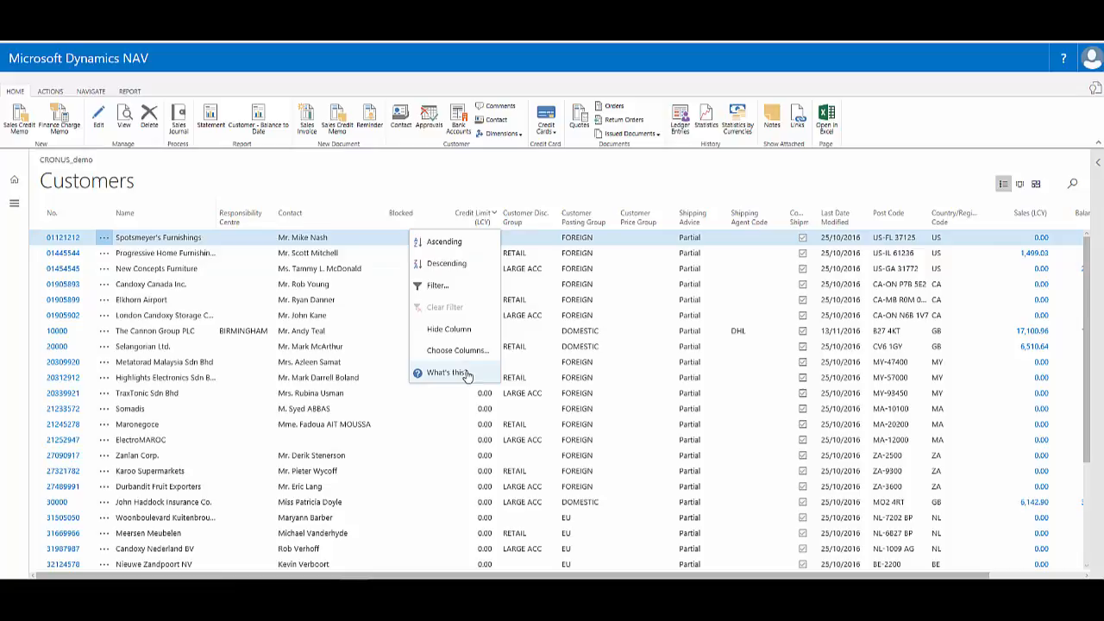
mouse_move(460, 372)
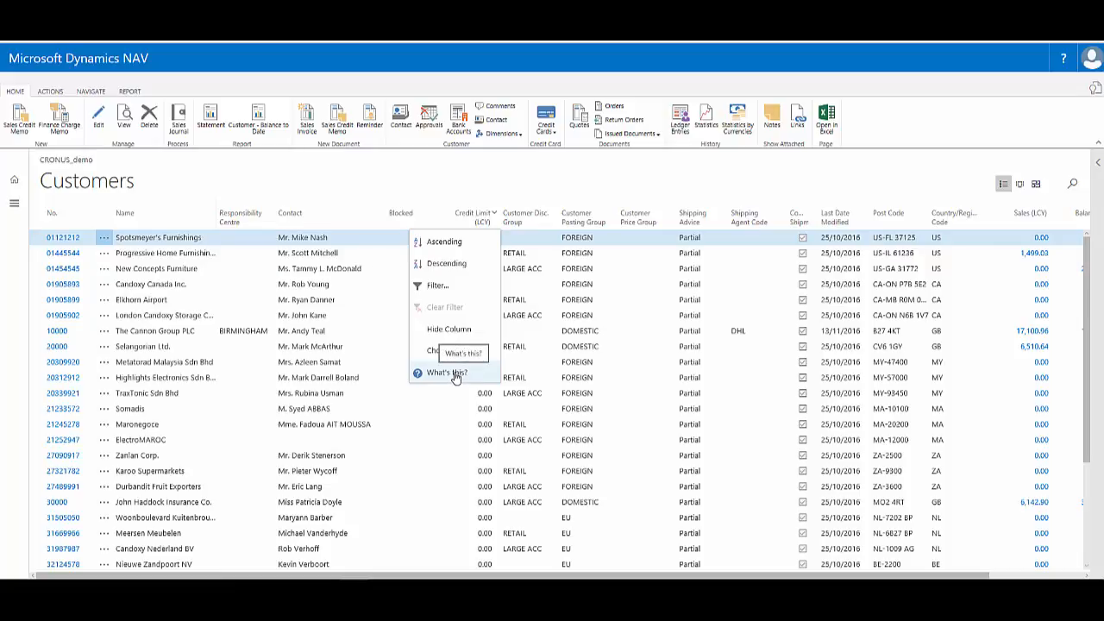
left_click(446, 372)
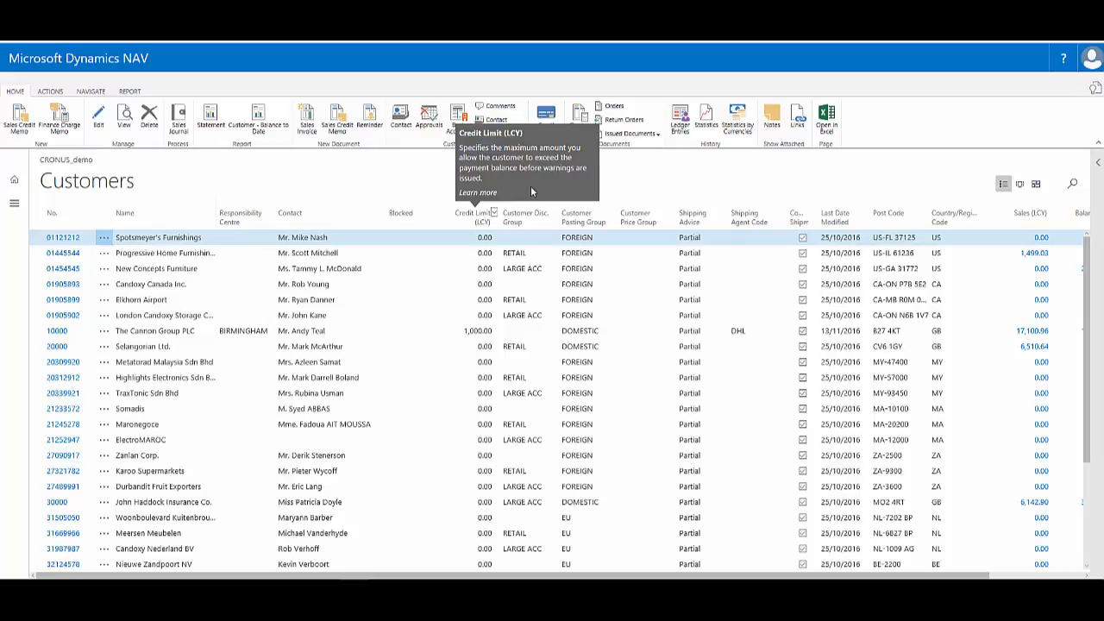
mouse_move(483, 205)
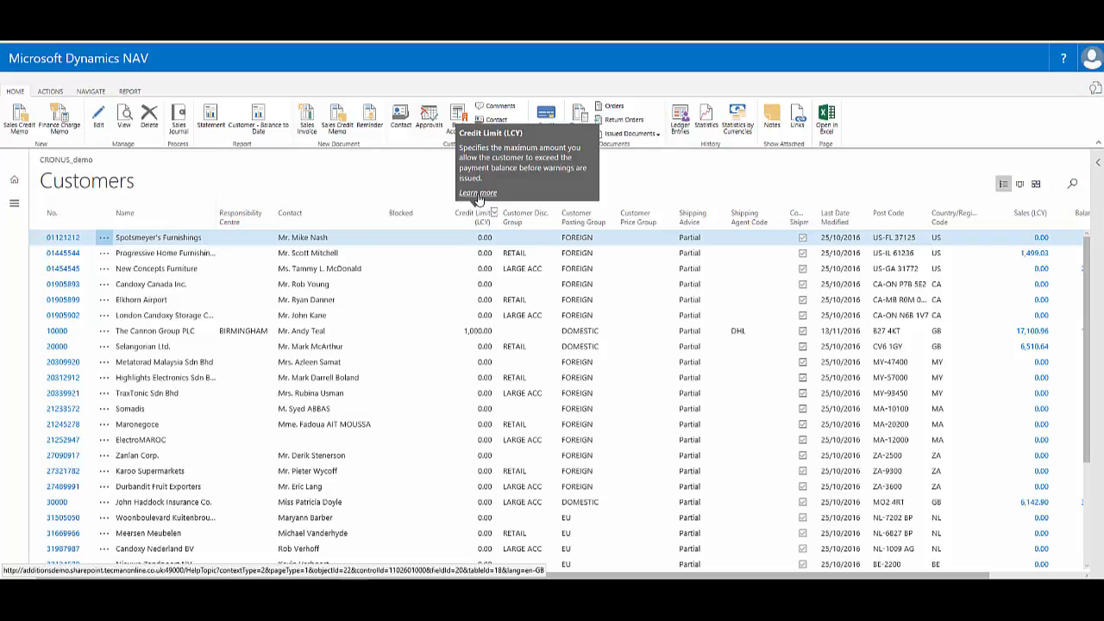
mouse_move(458, 184)
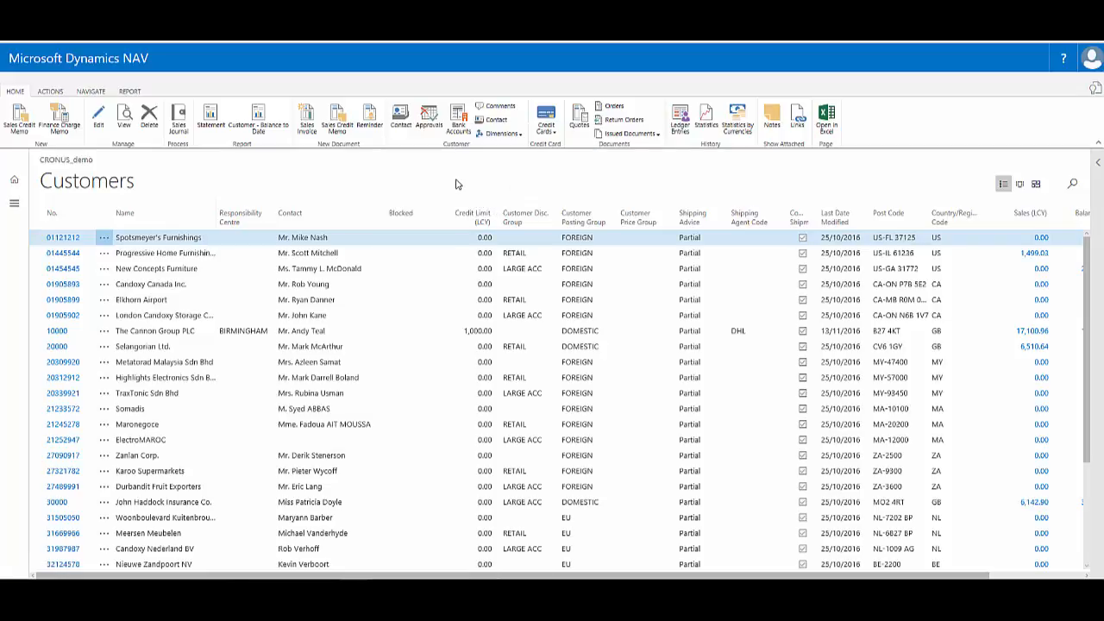
mouse_move(374, 170)
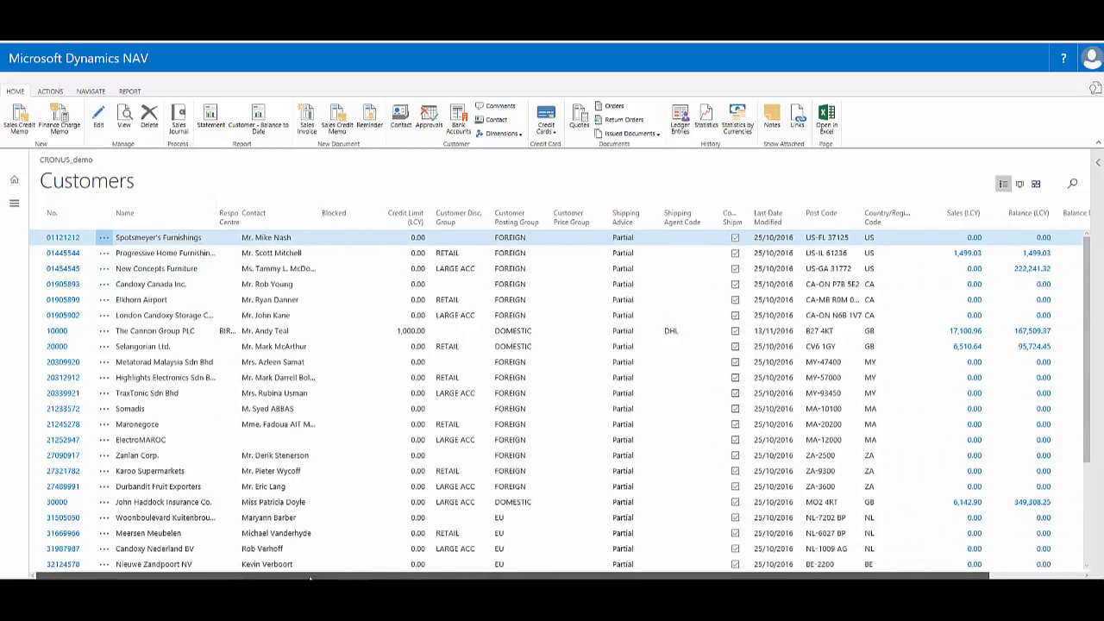
Open Choose Columns from the Blocked column header menu.
left_click(435, 213)
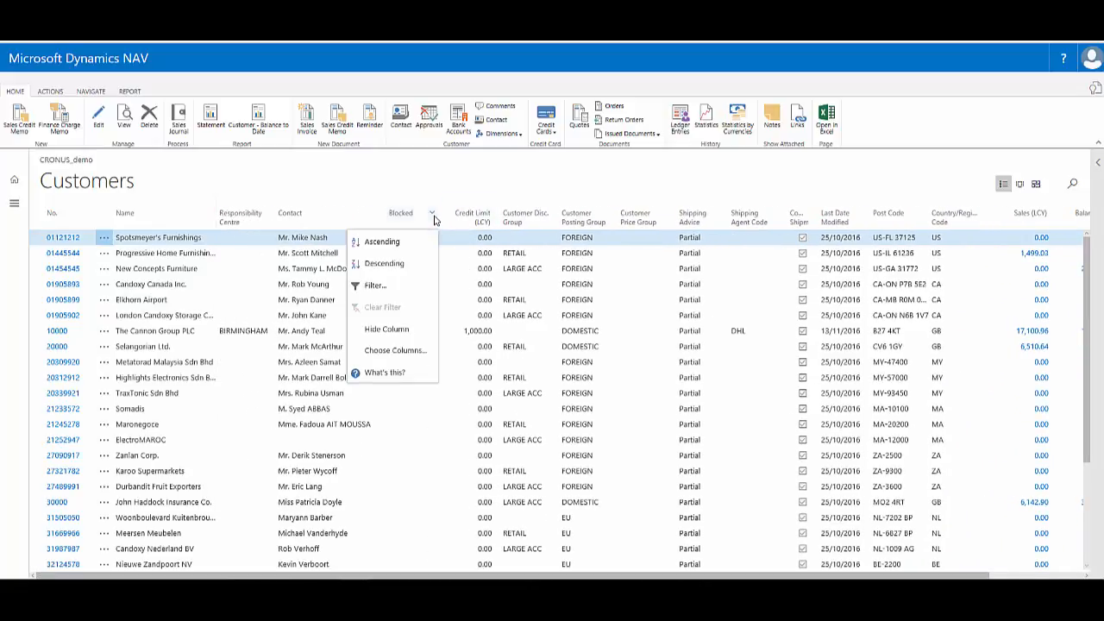
left_click(394, 350)
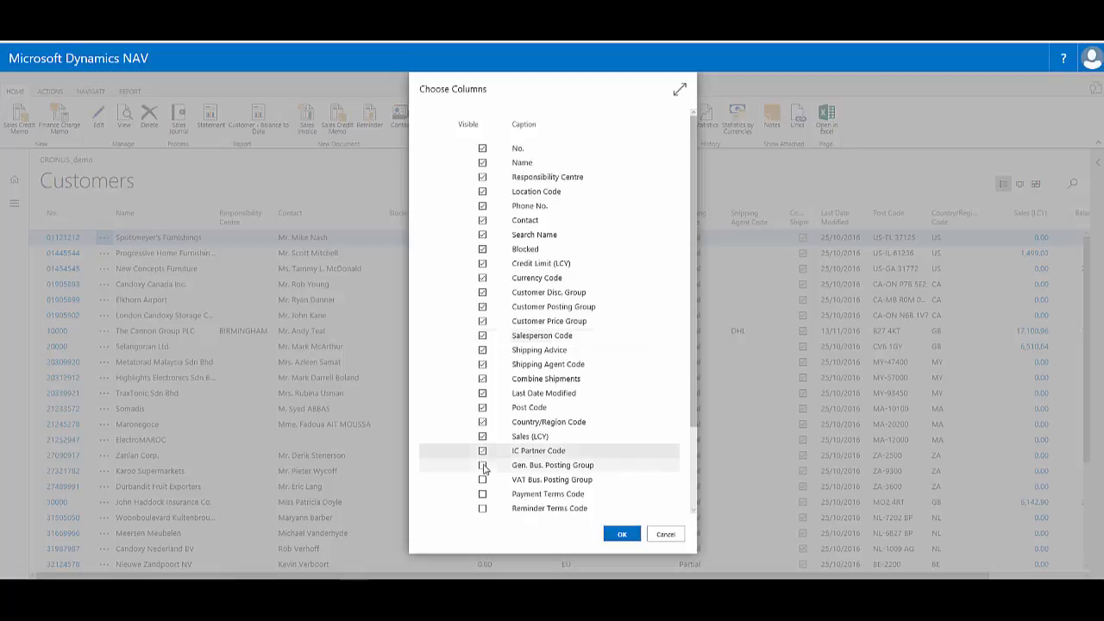
Apply the chosen columns, then open Customise This Page from the application menu.
left_click(483, 466)
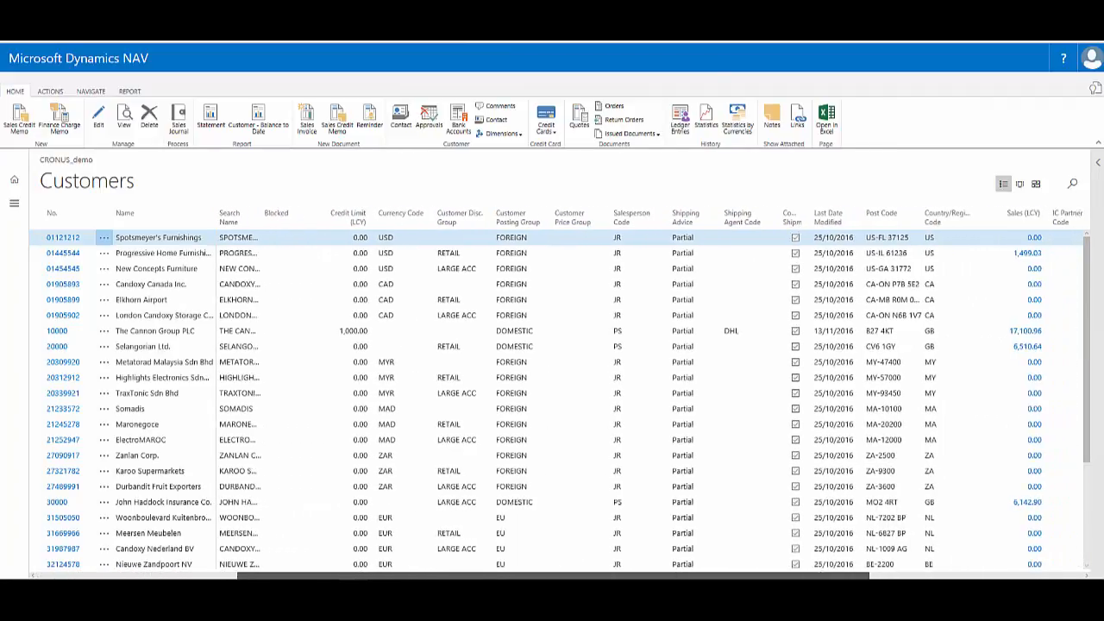
scroll("right", 3)
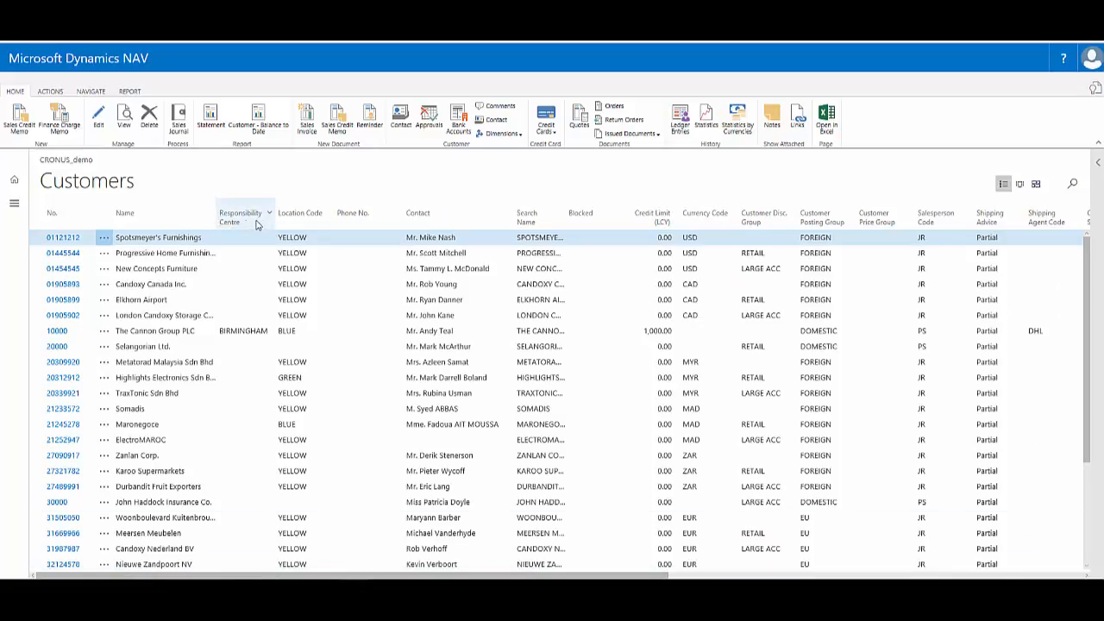
mouse_move(317, 196)
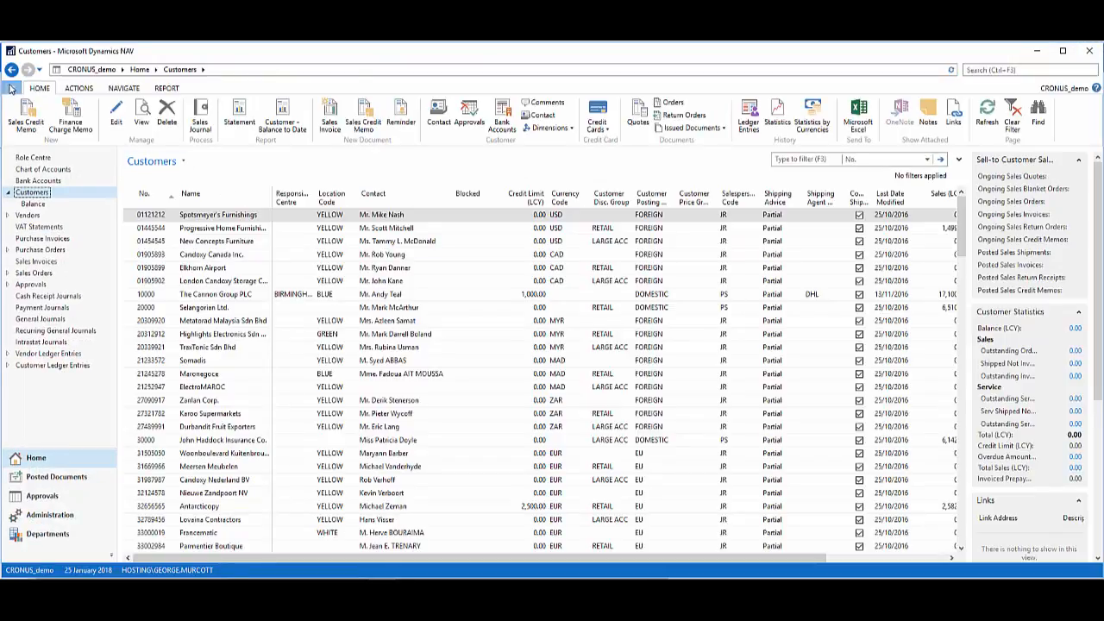
left_click(11, 88)
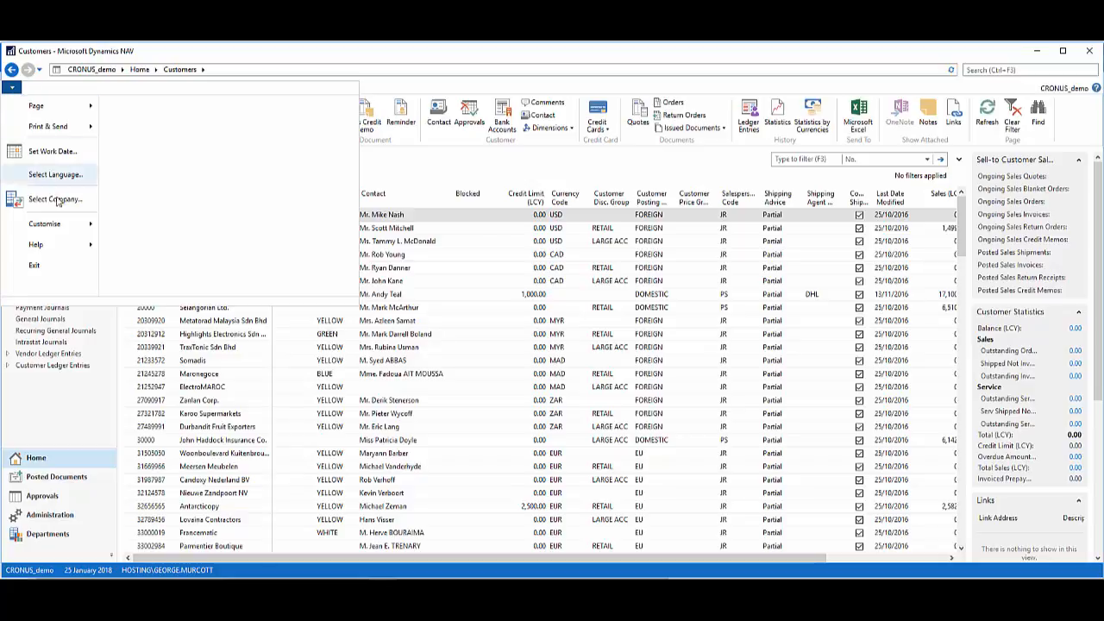
left_click(44, 223)
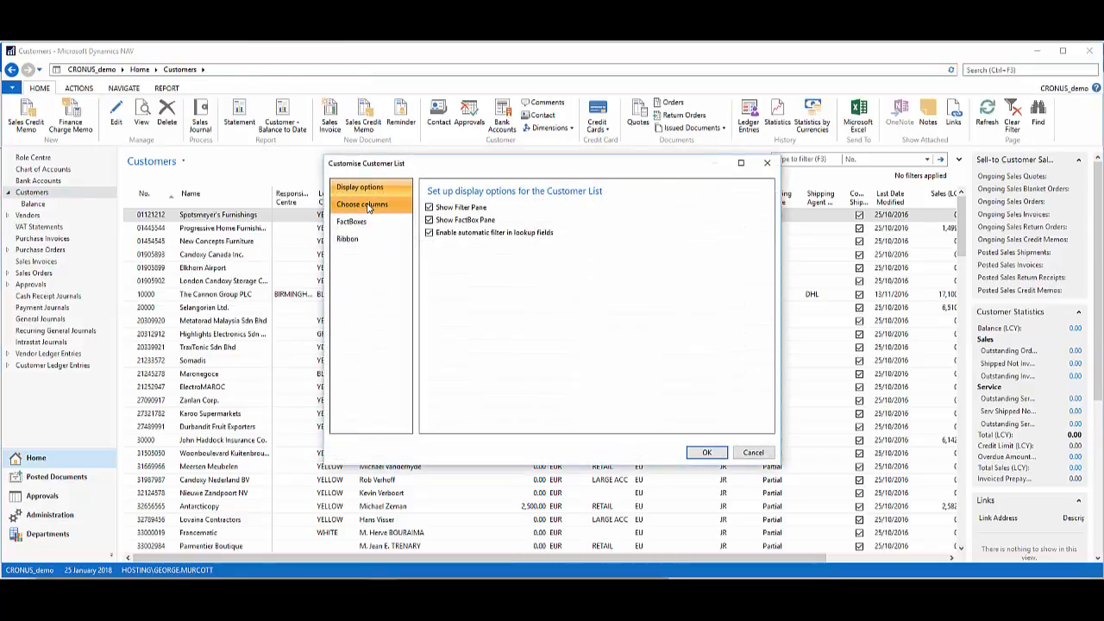
Add Country/Region Code and move it up to sit right after Name.
left_click(362, 204)
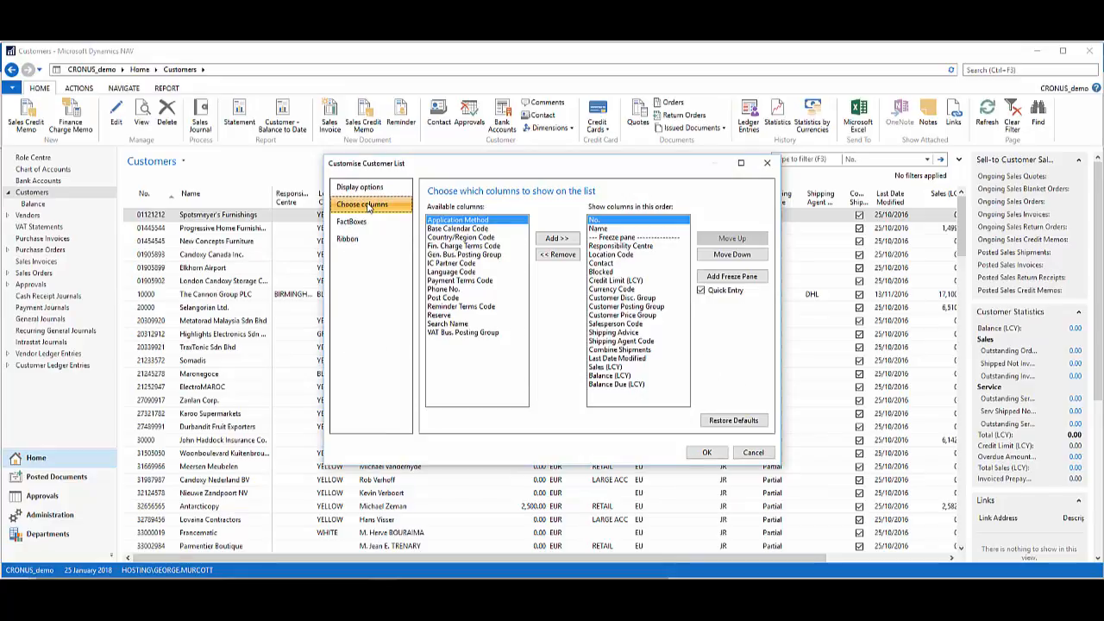
left_click(612, 238)
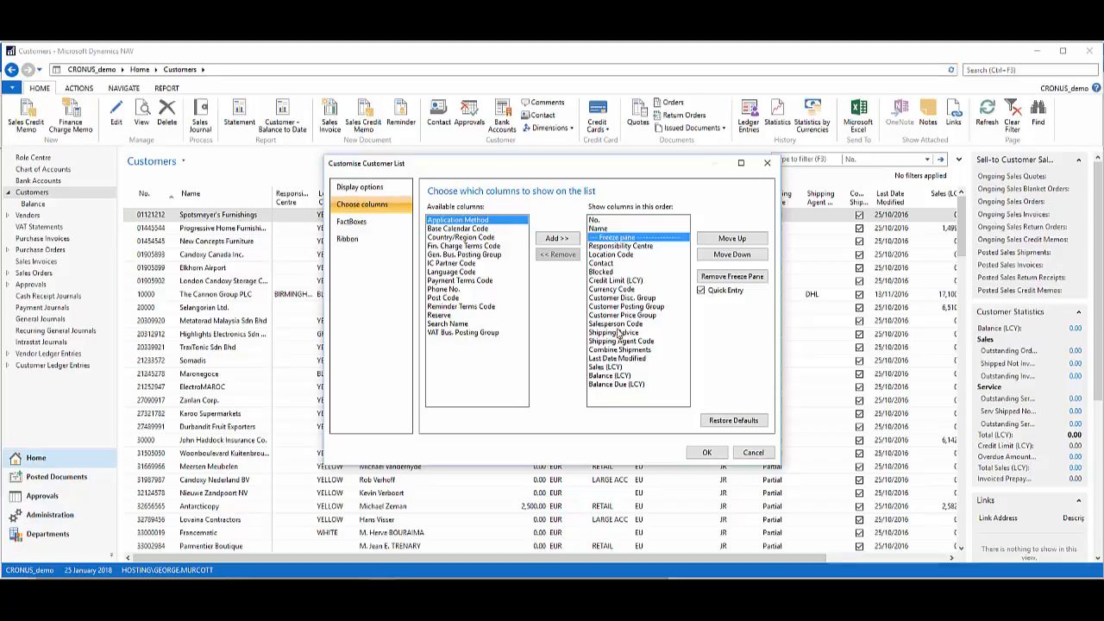
mouse_move(626, 332)
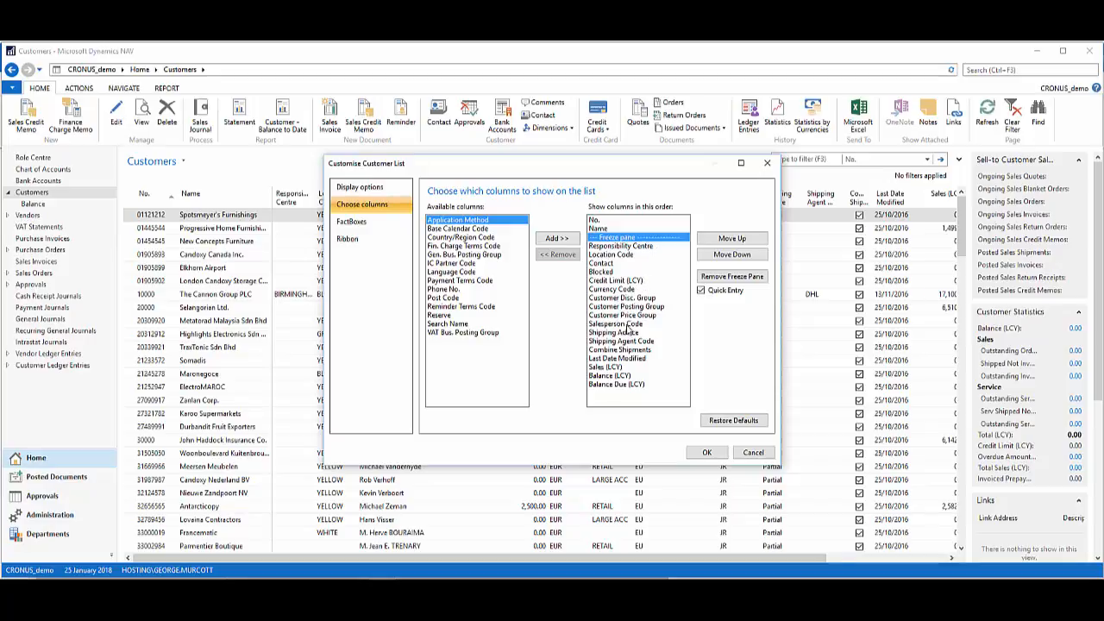
left_click(556, 238)
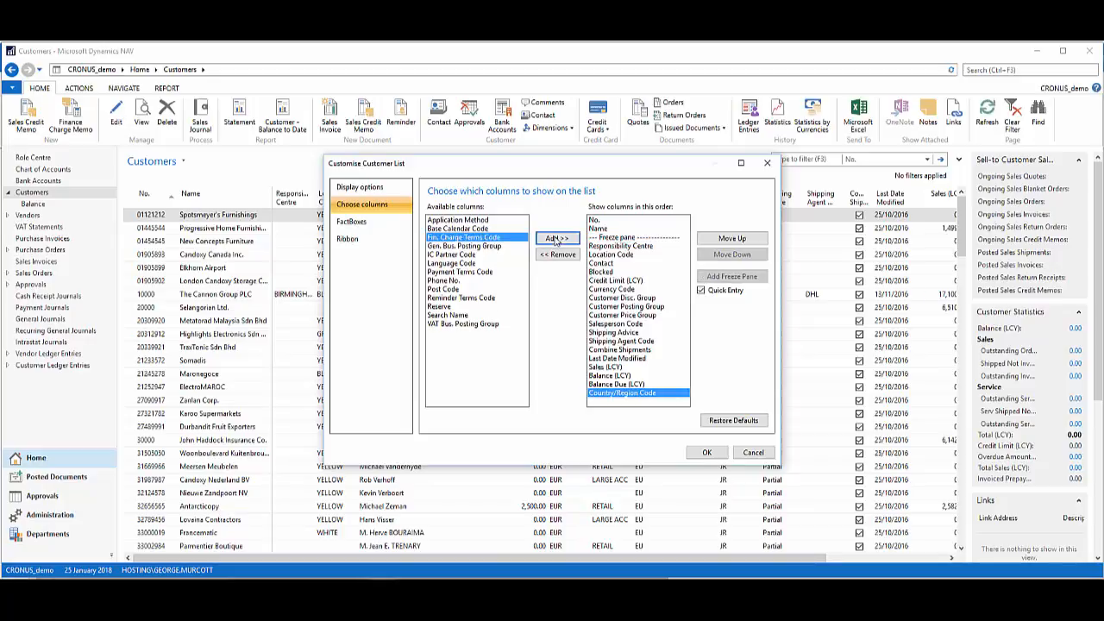
left_click(731, 238)
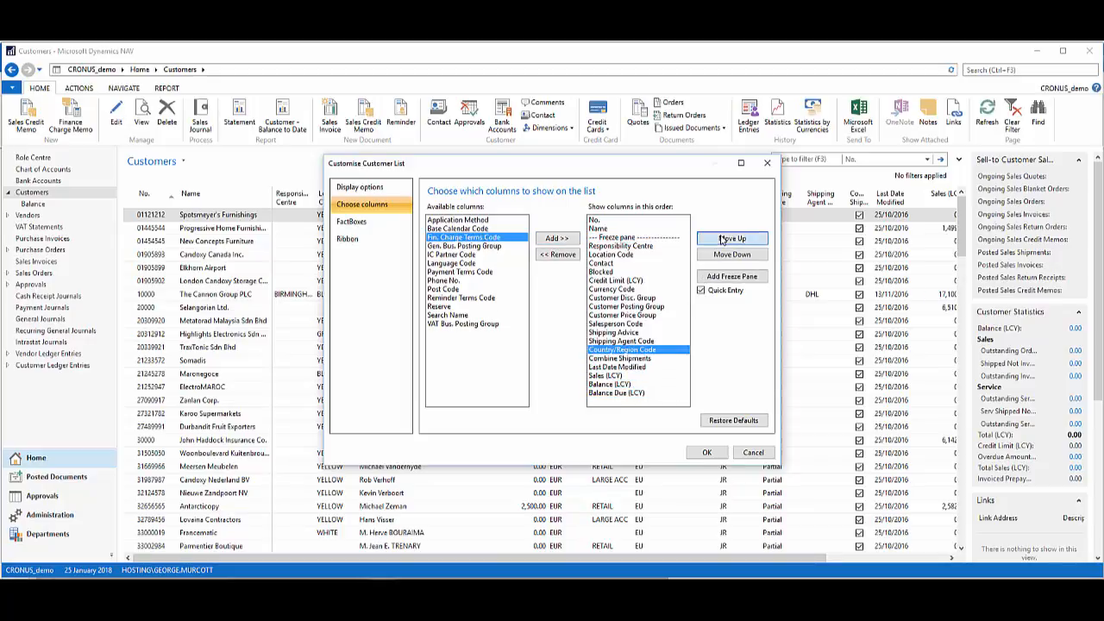
left_click(733, 238)
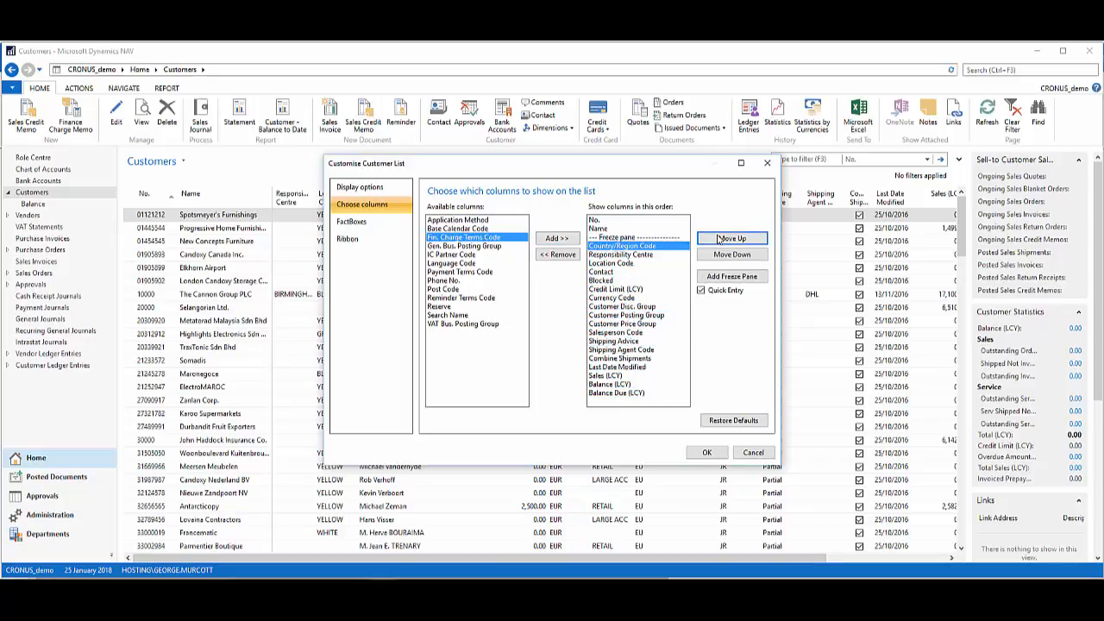
left_click(732, 238)
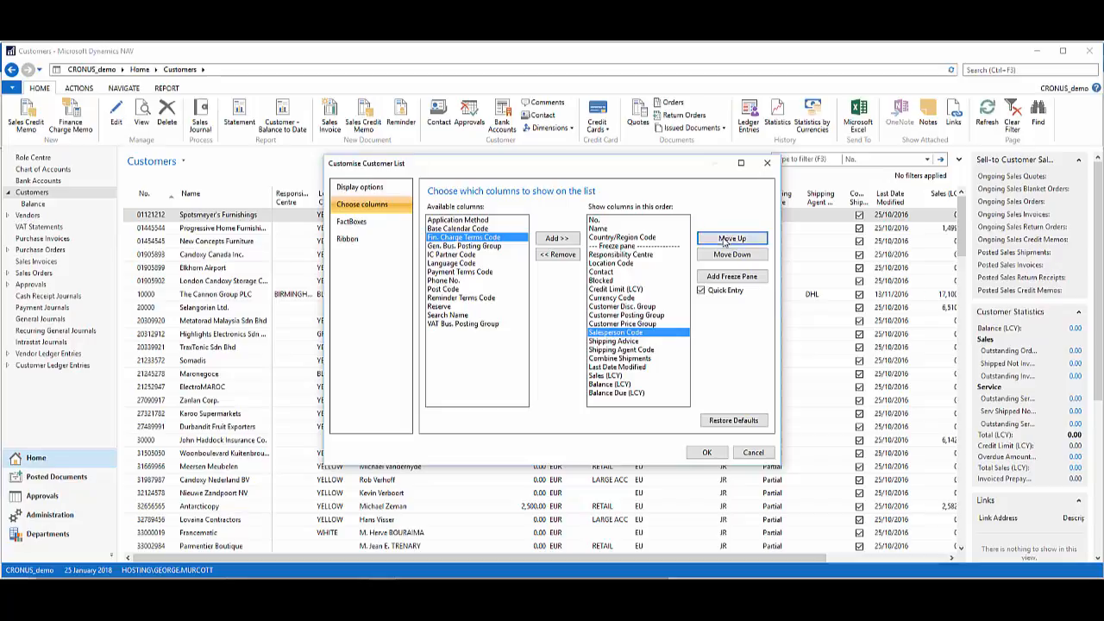
Move Salesperson Code up next to Country/Region Code and save the layout.
left_click(731, 238)
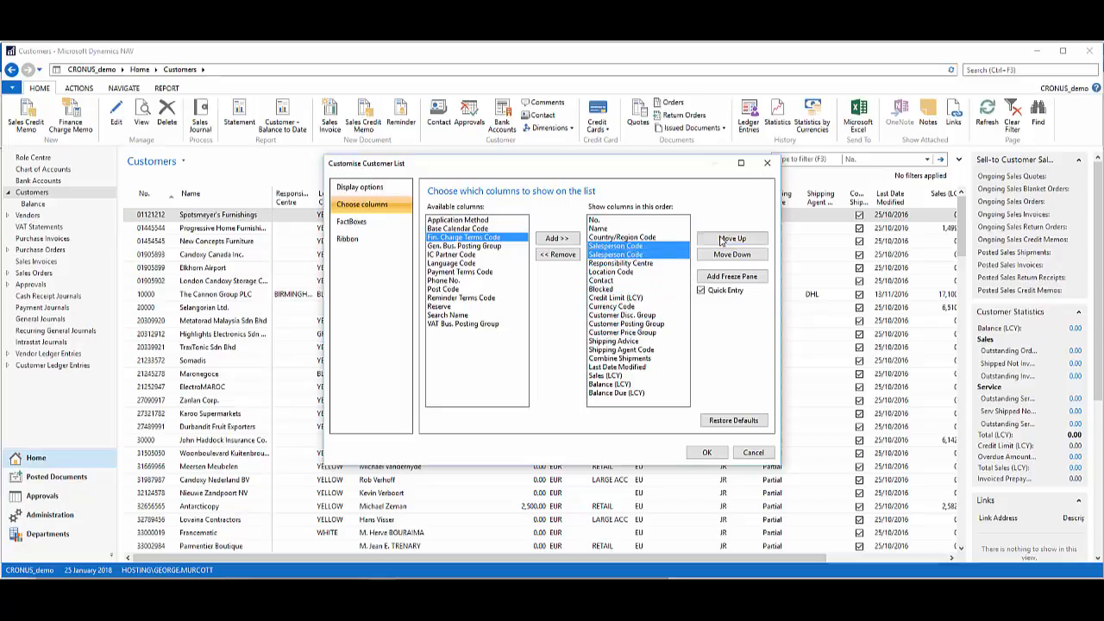
left_click(731, 277)
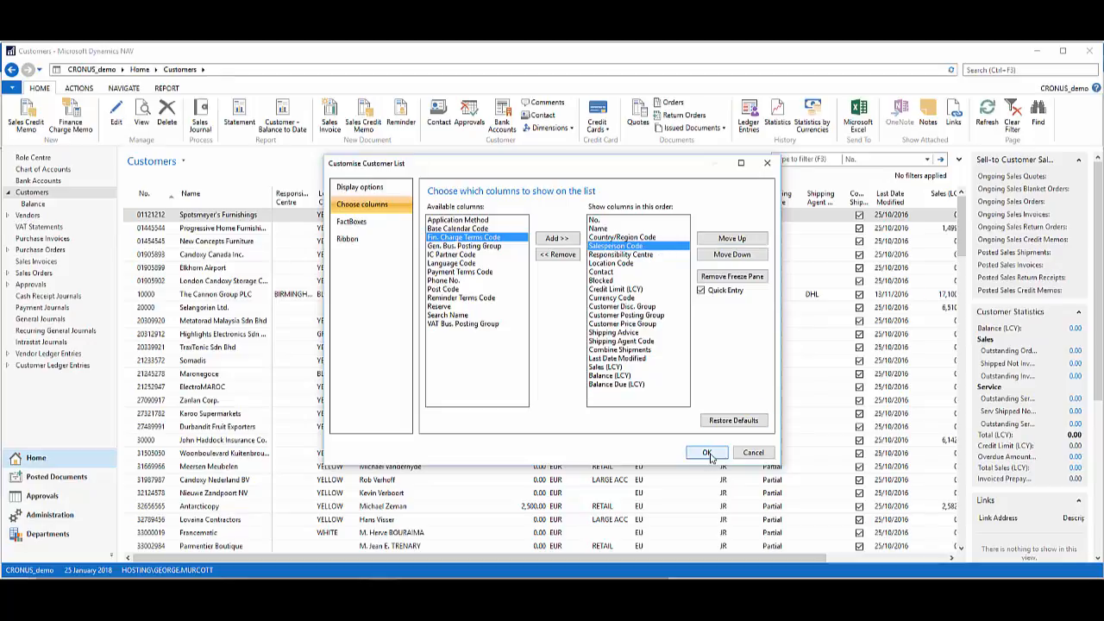
left_click(707, 452)
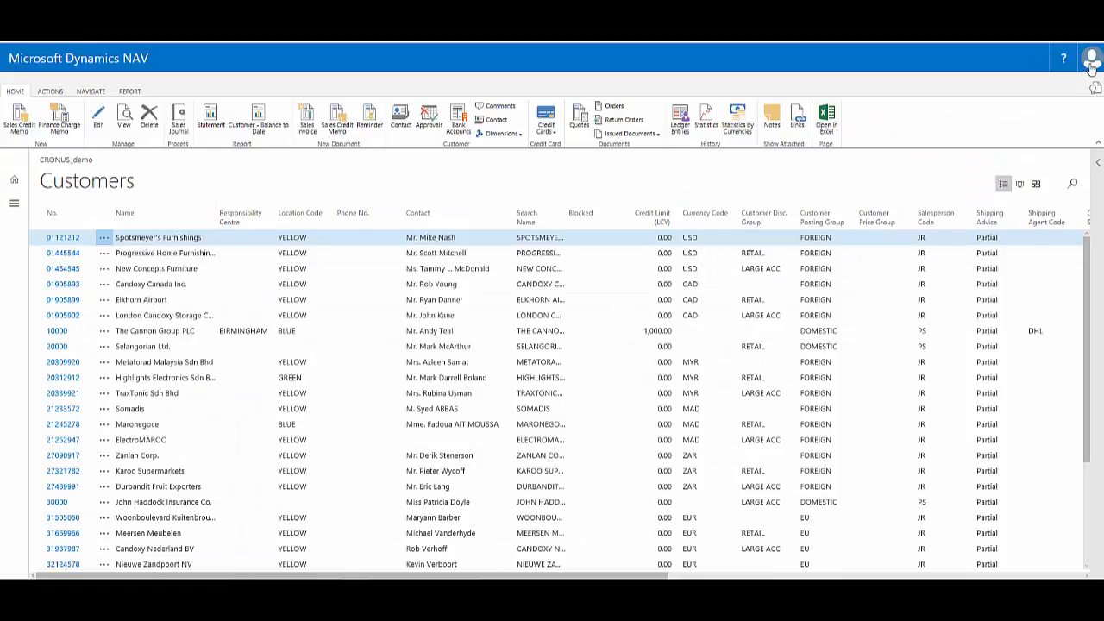
mouse_move(918, 162)
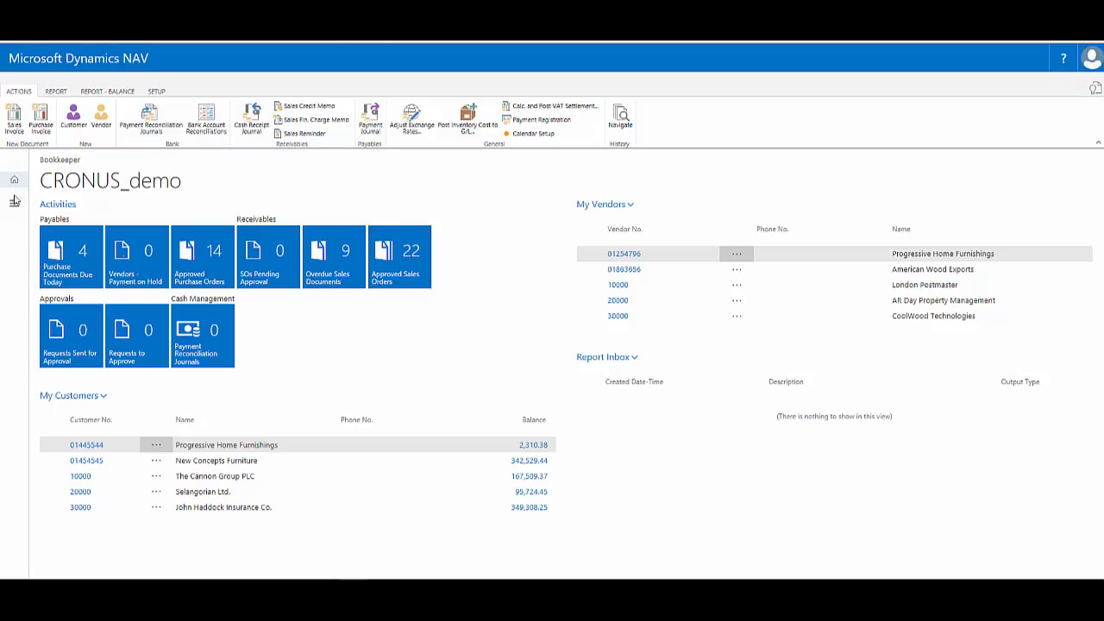
Open Customers in the web client and scroll to check Country/Region and Salesperson stay frozen.
left_click(14, 180)
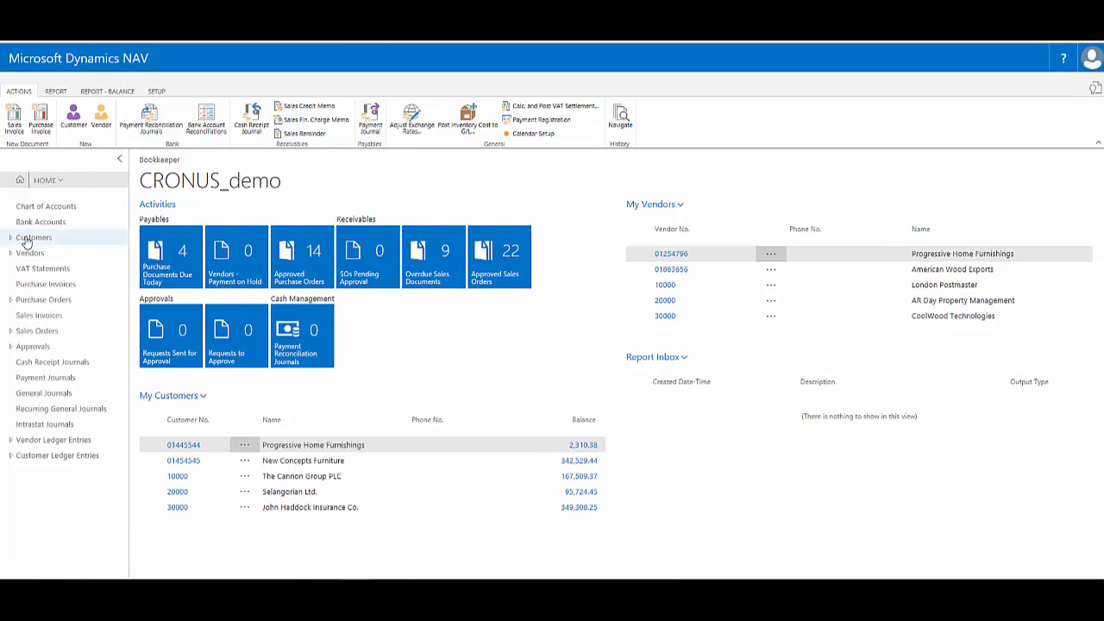
left_click(33, 237)
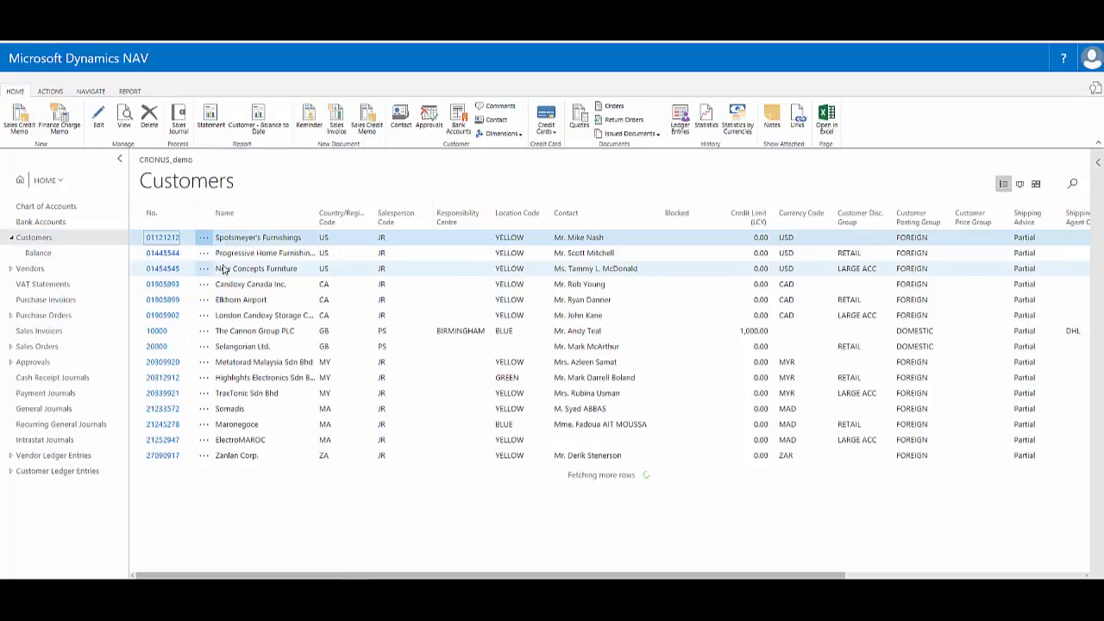
scroll("down", 3)
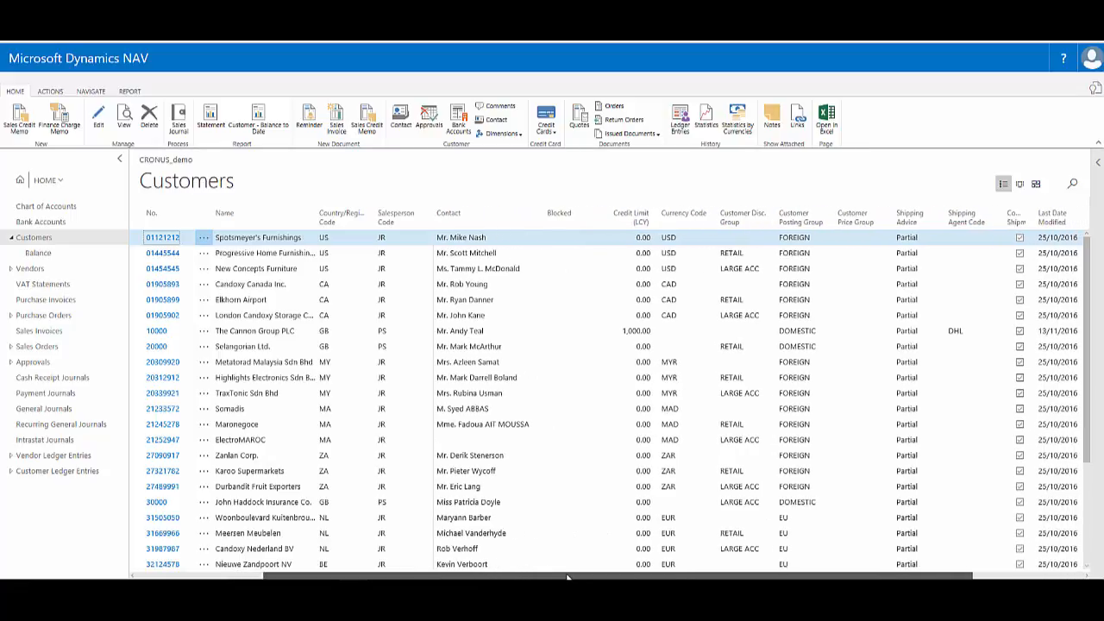
scroll("right", 3)
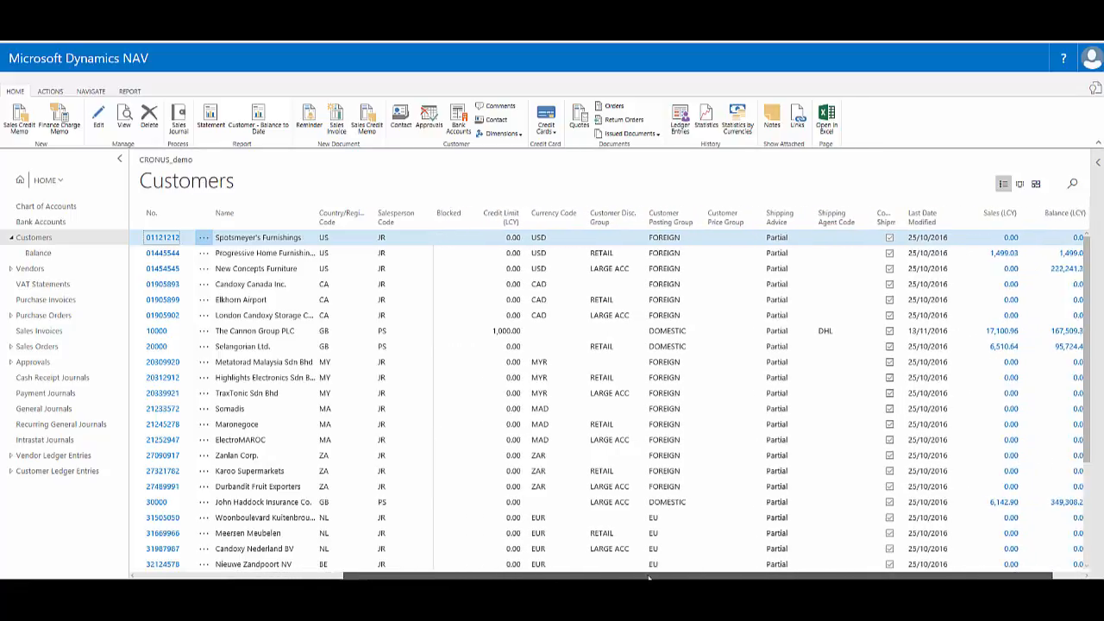